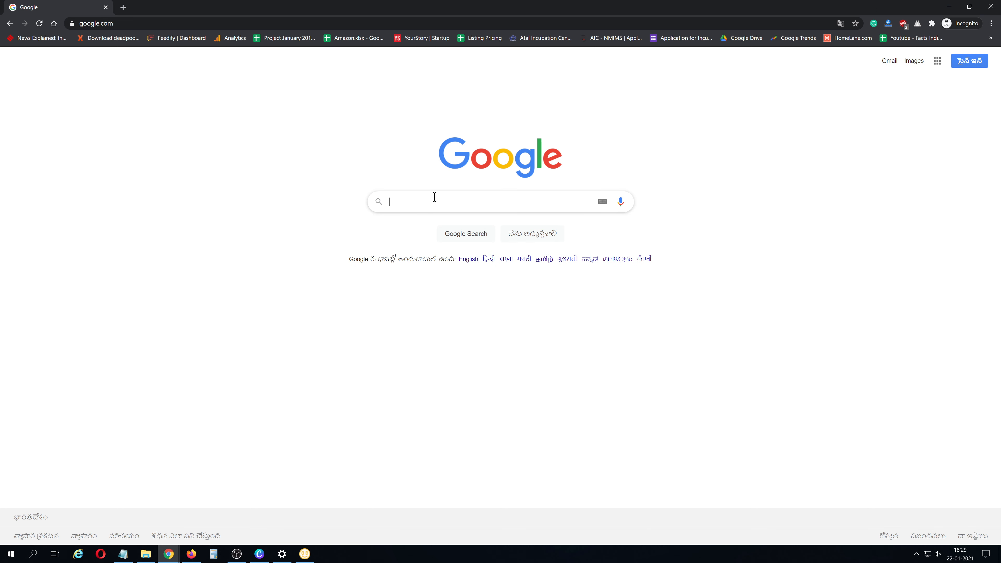
# Enter the query 'BCECE 2020 iaspaper' and close the HomeLane tab opened by mistake
pyautogui.write('BCECE 2020 iaspaper')
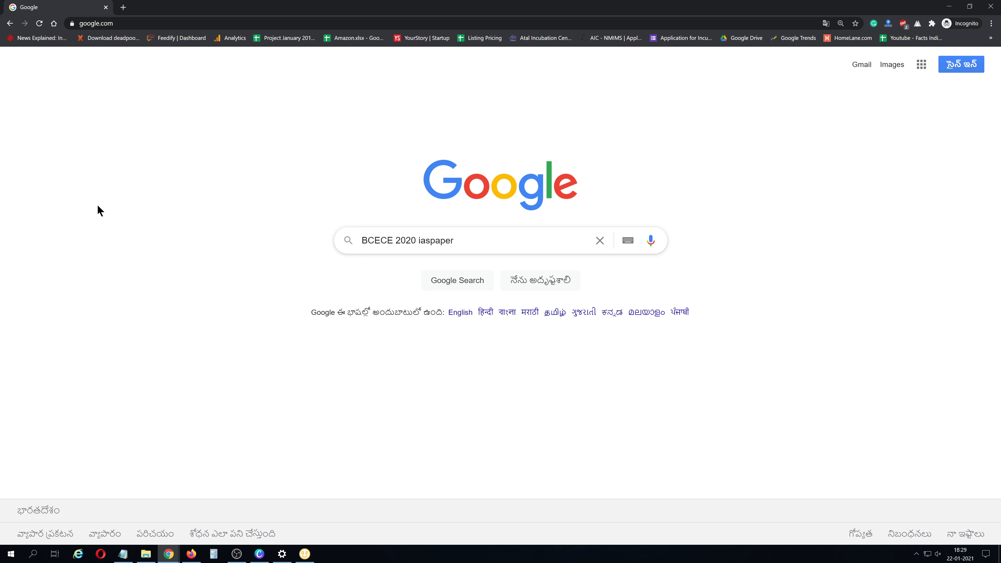
pyautogui.moveTo(120, 203)
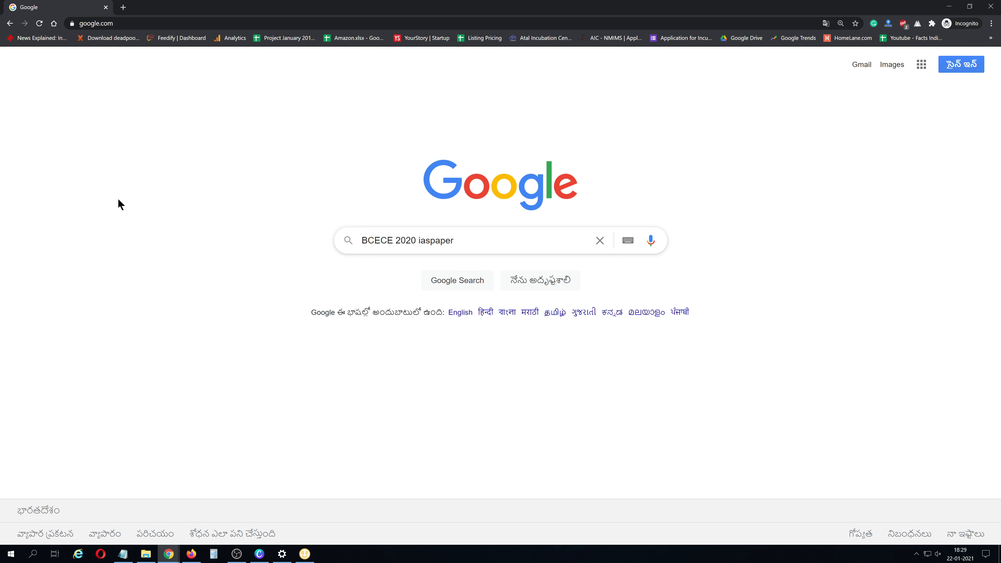
pyautogui.moveTo(451, 226)
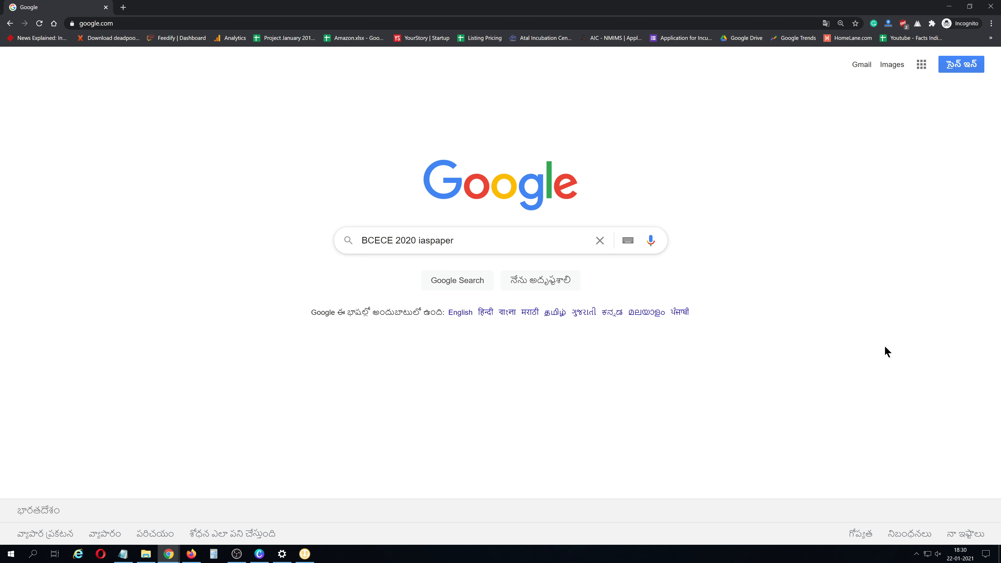
pyautogui.moveTo(707, 321)
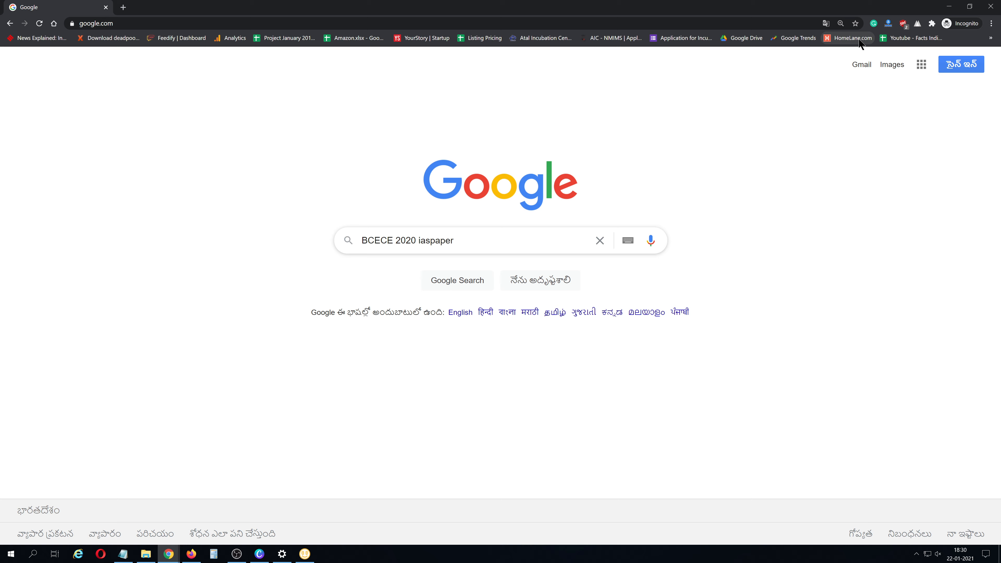
pyautogui.click(851, 37)
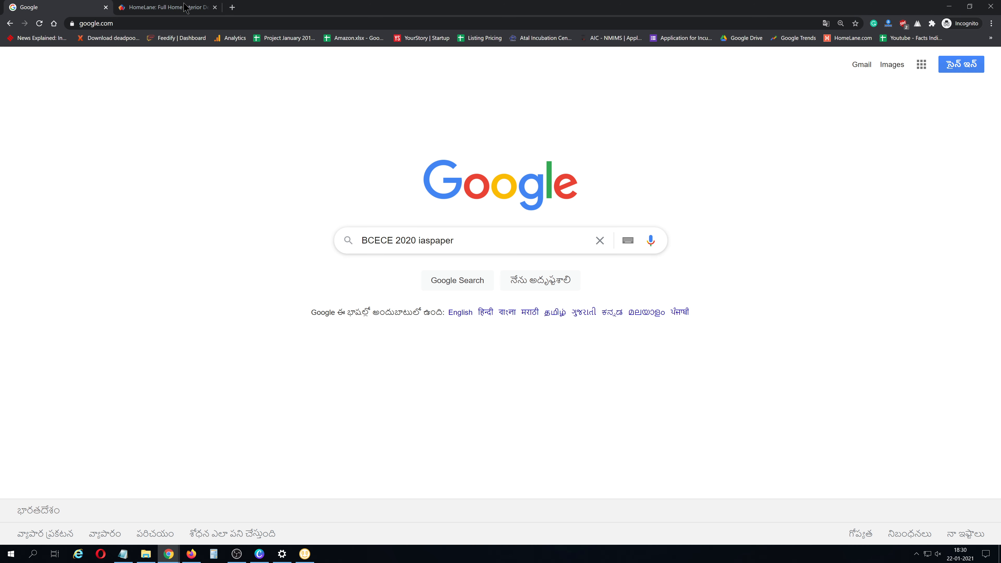
pyautogui.click(214, 7)
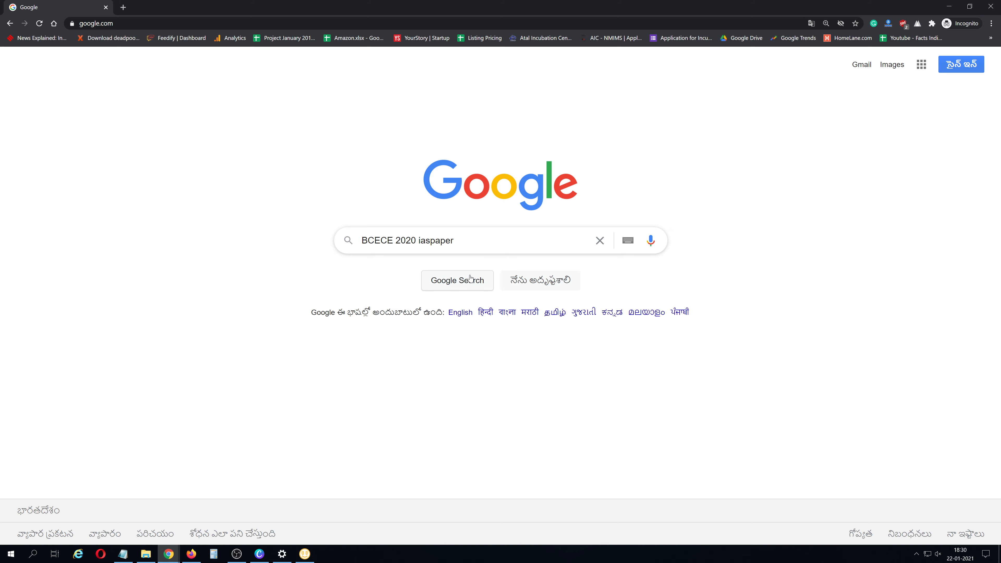
# Run the search, open the IAS Paper BCECE 2020 article enlarged, and reach the Counselling 2020 link
pyautogui.click(457, 280)
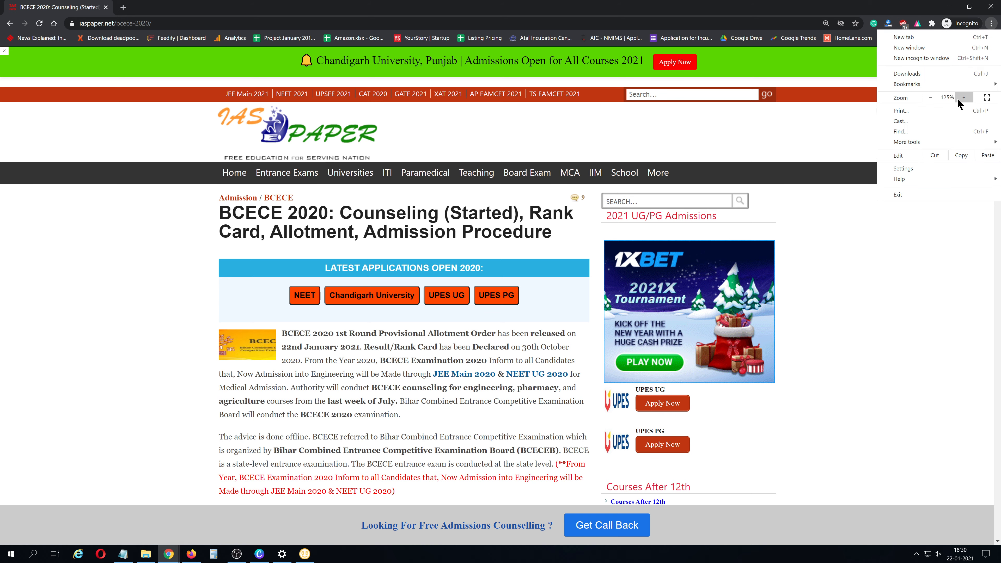
pyautogui.click(963, 97)
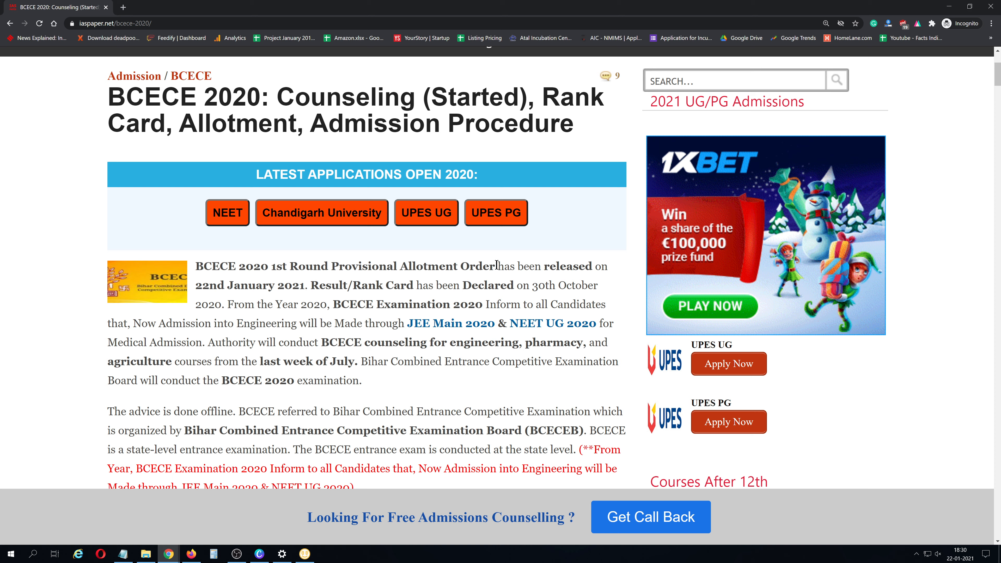
pyautogui.scroll(-3)
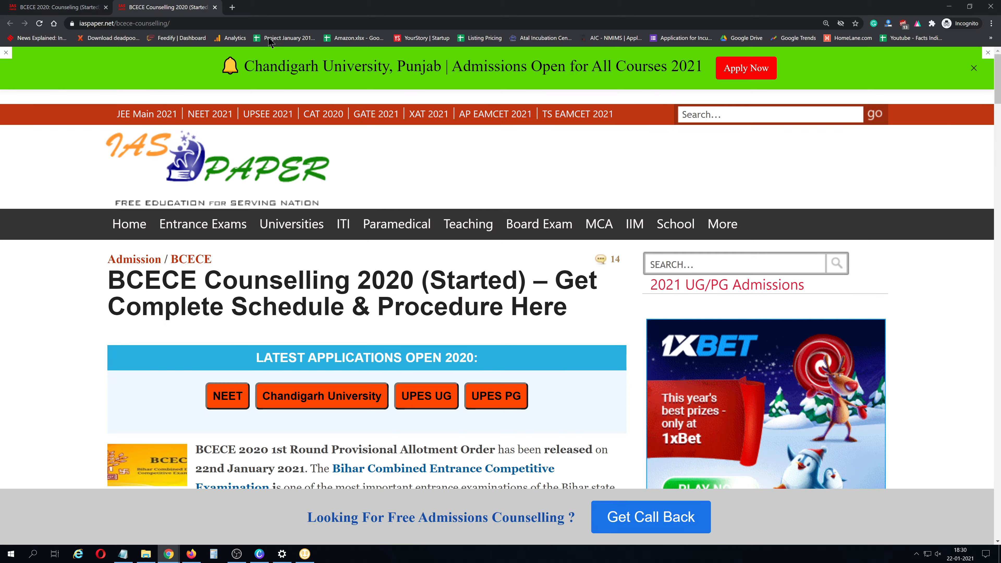
# Follow the 'Click Here' notice link to the official bceceadmissions.nic.in site
pyautogui.scroll(-3)
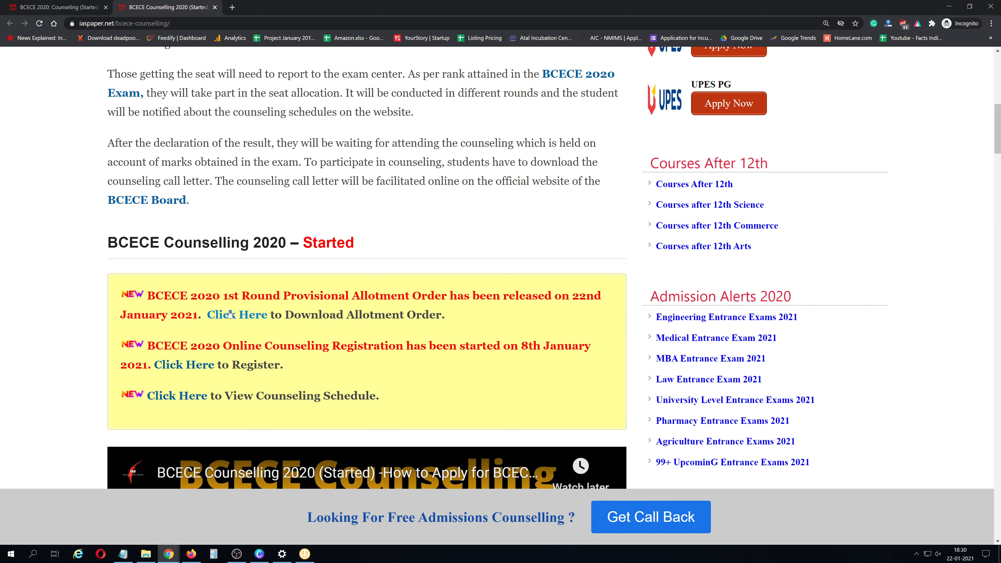
pyautogui.click(237, 315)
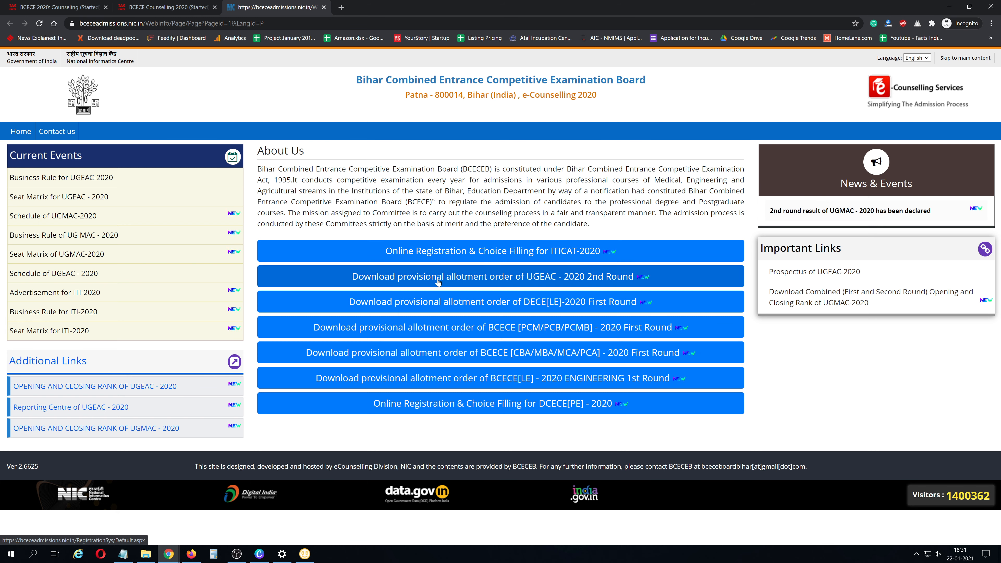
pyautogui.moveTo(540, 285)
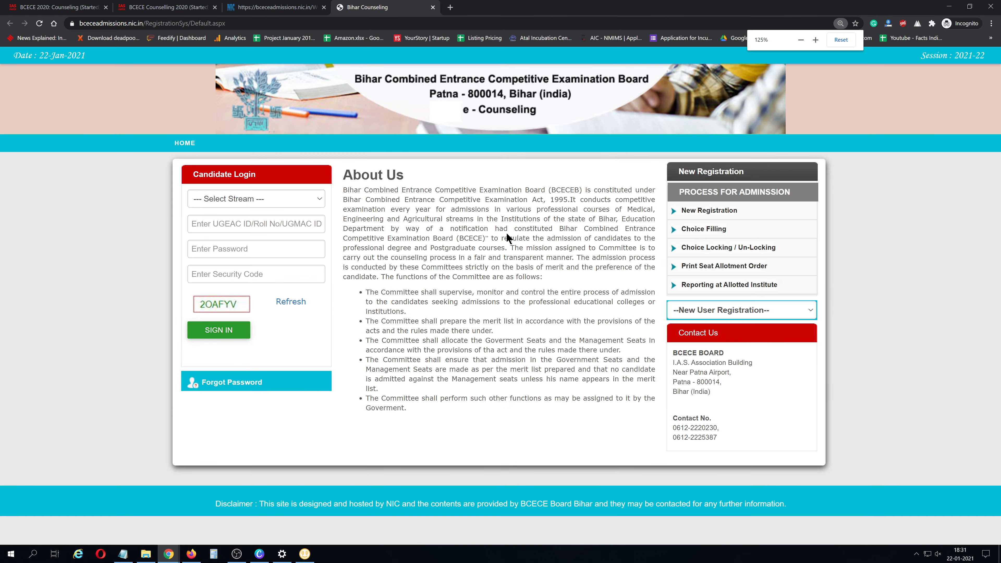
# Choose the Under Graduate Engineering stream and enter security code 20AFYV in the login form
pyautogui.click(255, 199)
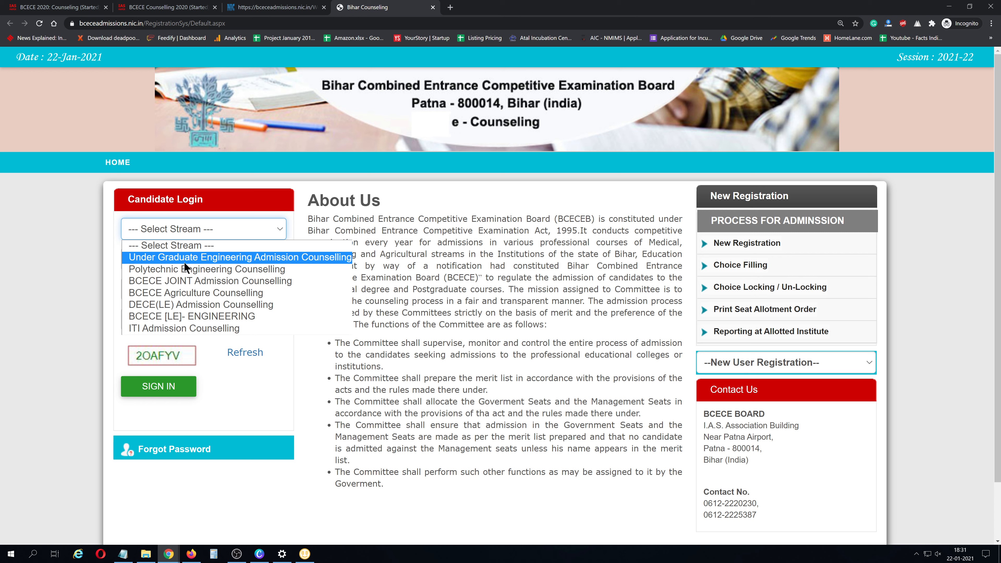
pyautogui.click(240, 257)
pyautogui.write('464')
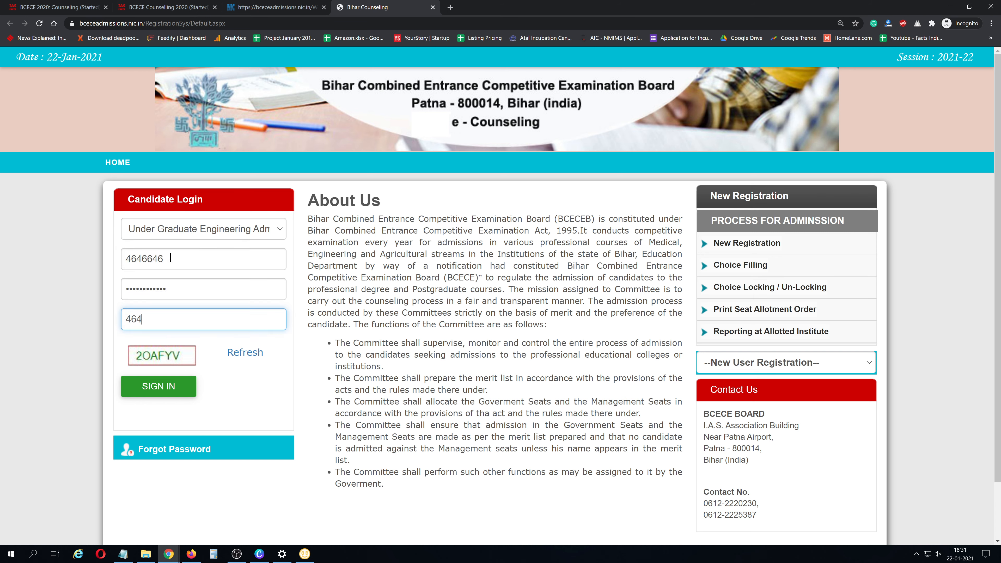
pyautogui.write('20A')
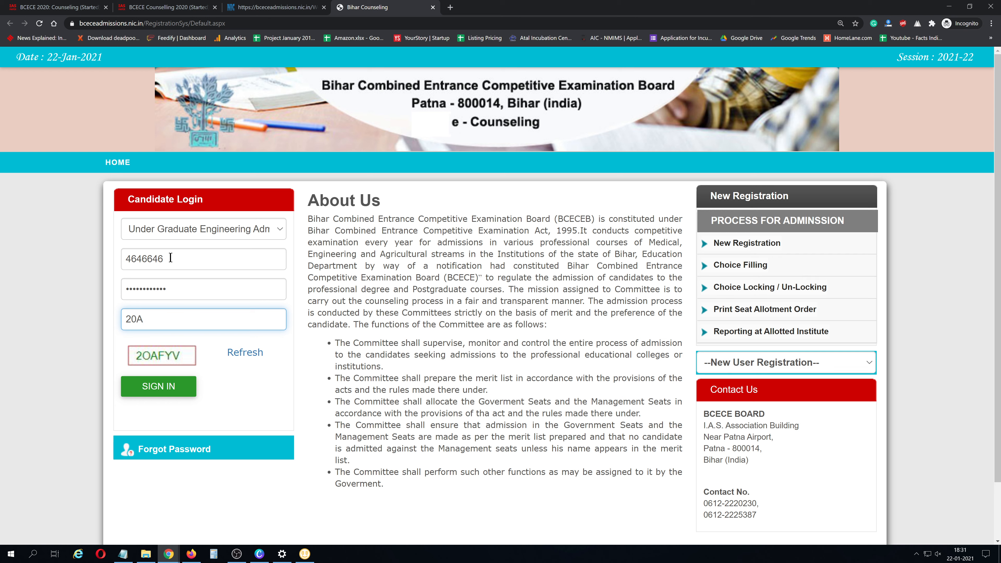
pyautogui.write('FYV')
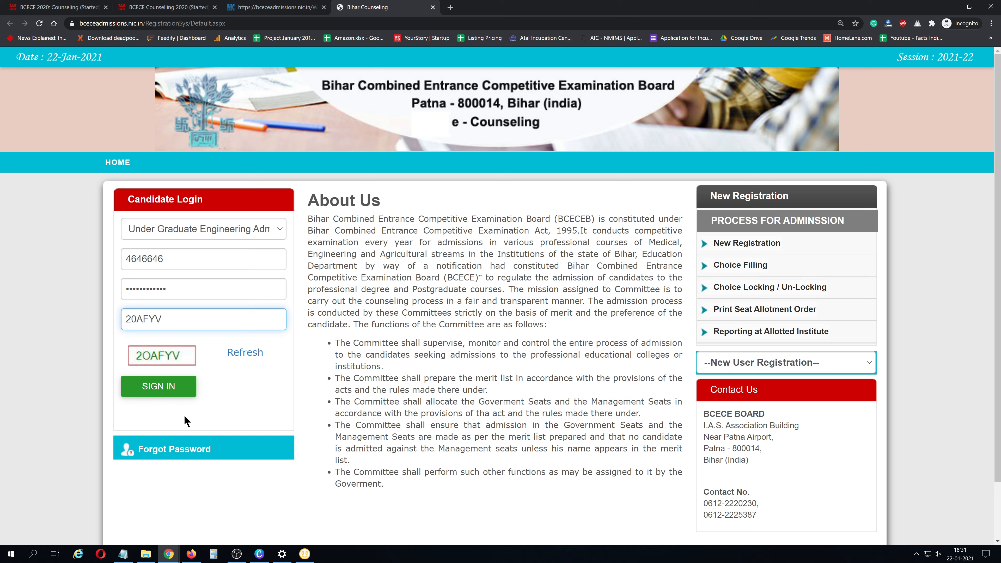
pyautogui.click(203, 318)
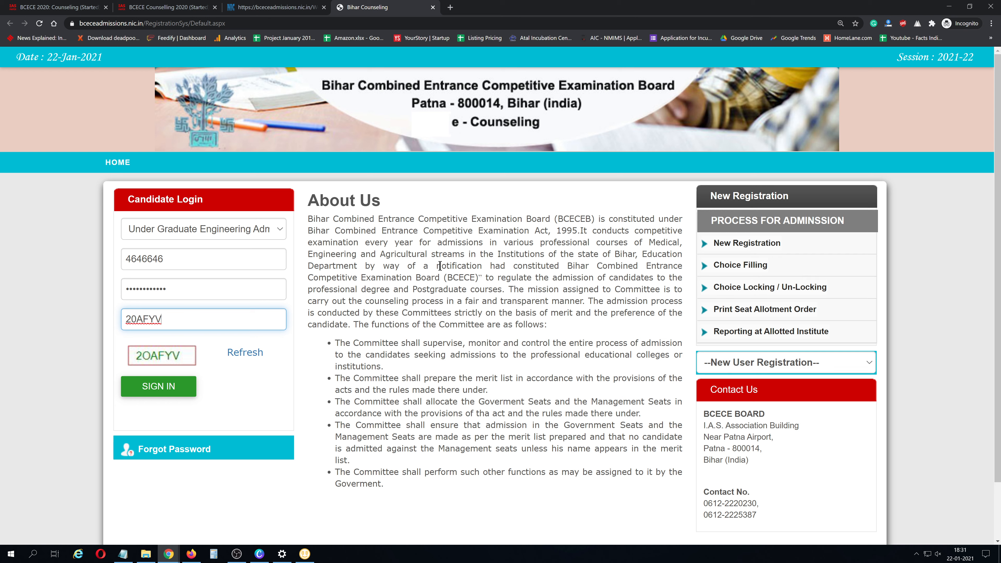